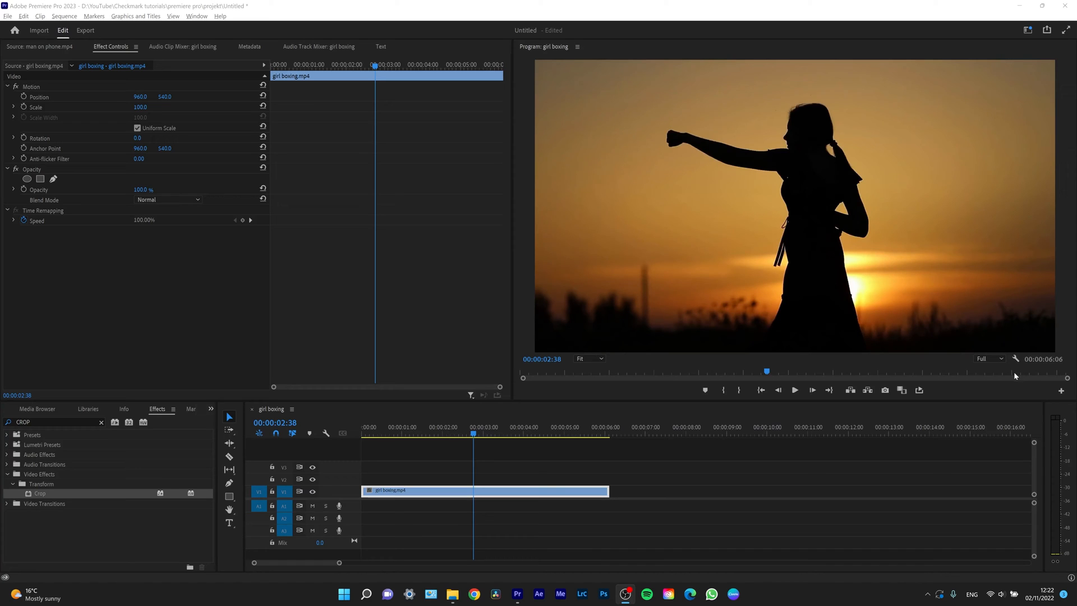
mouse_move(689, 420)
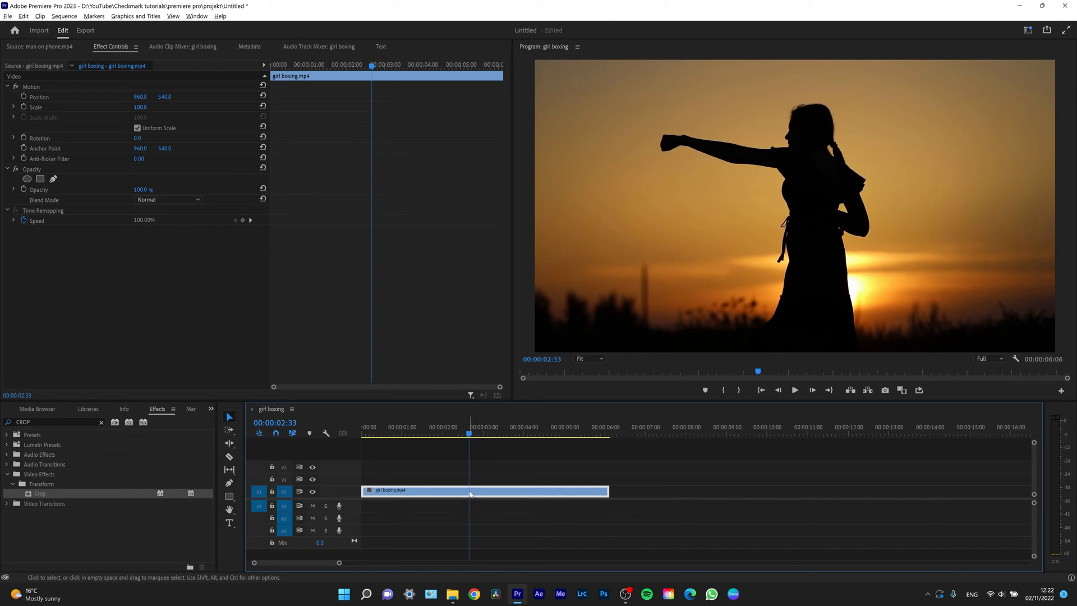
Step: Add a frame hold to the girl boxing clip, splitting it at 00:00:02:33 and freezing the punch
right_click(470, 490)
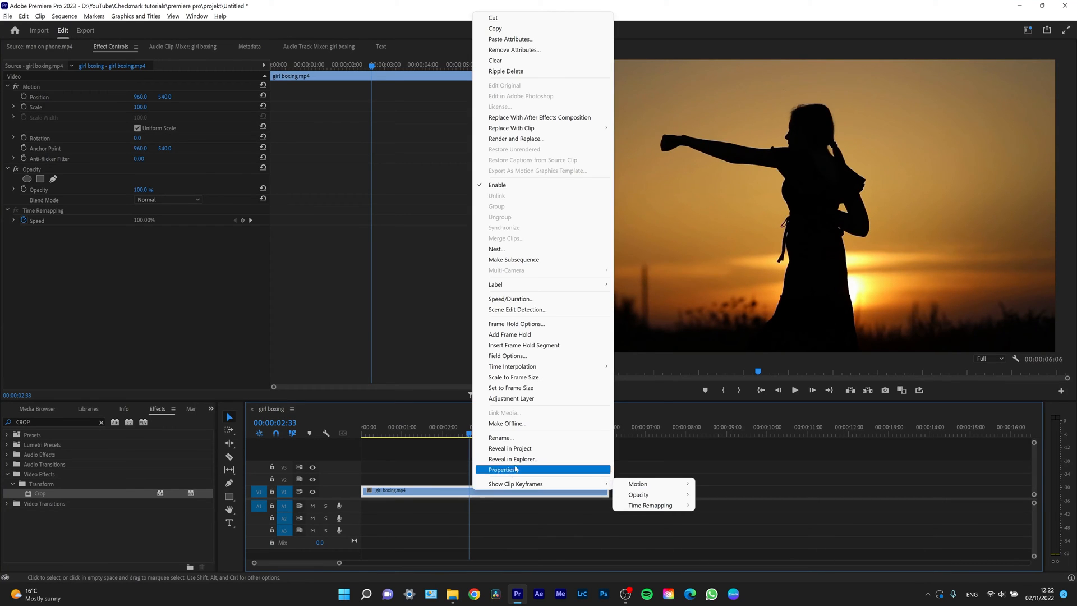
mouse_move(509, 334)
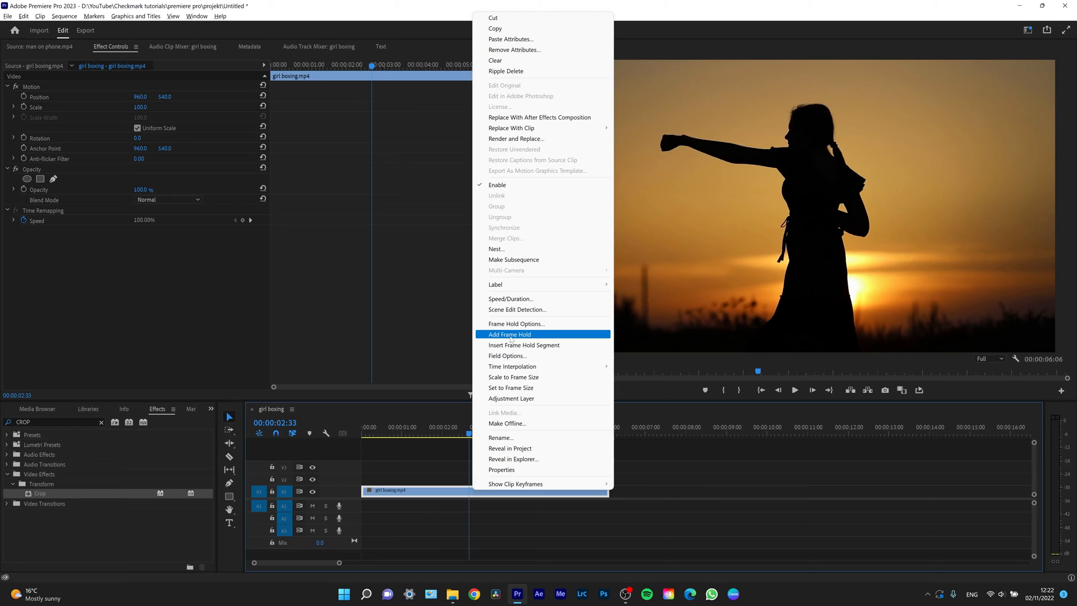
click(509, 334)
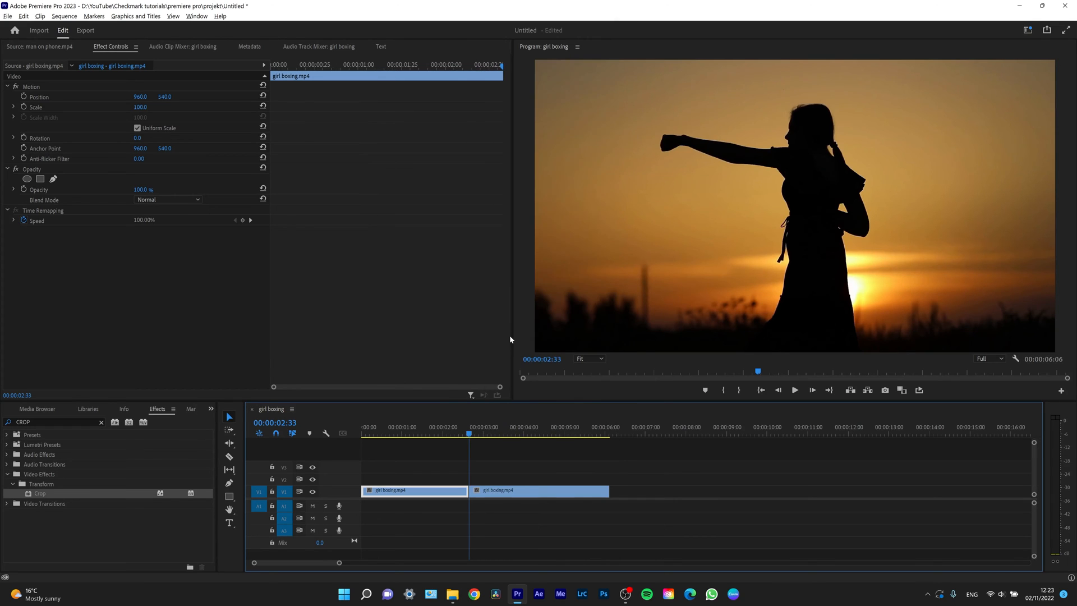
mouse_move(470, 490)
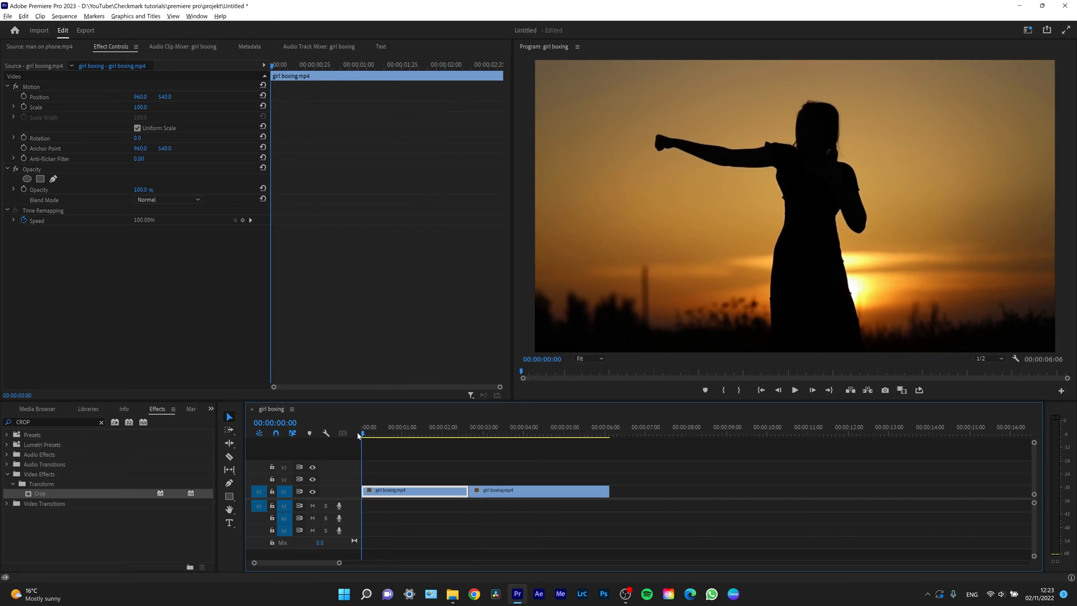
click(794, 390)
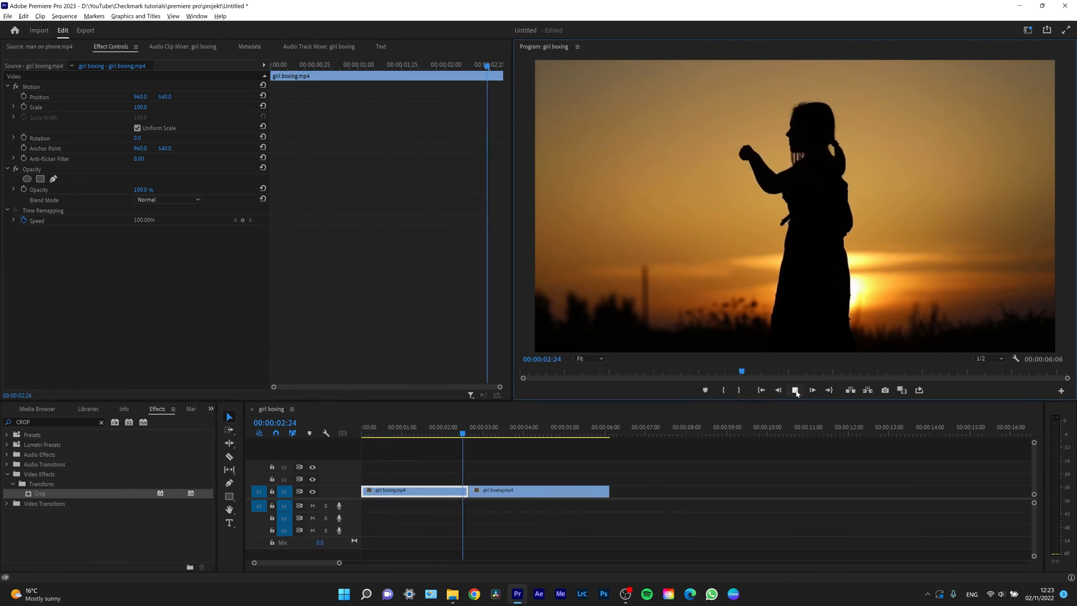
click(795, 390)
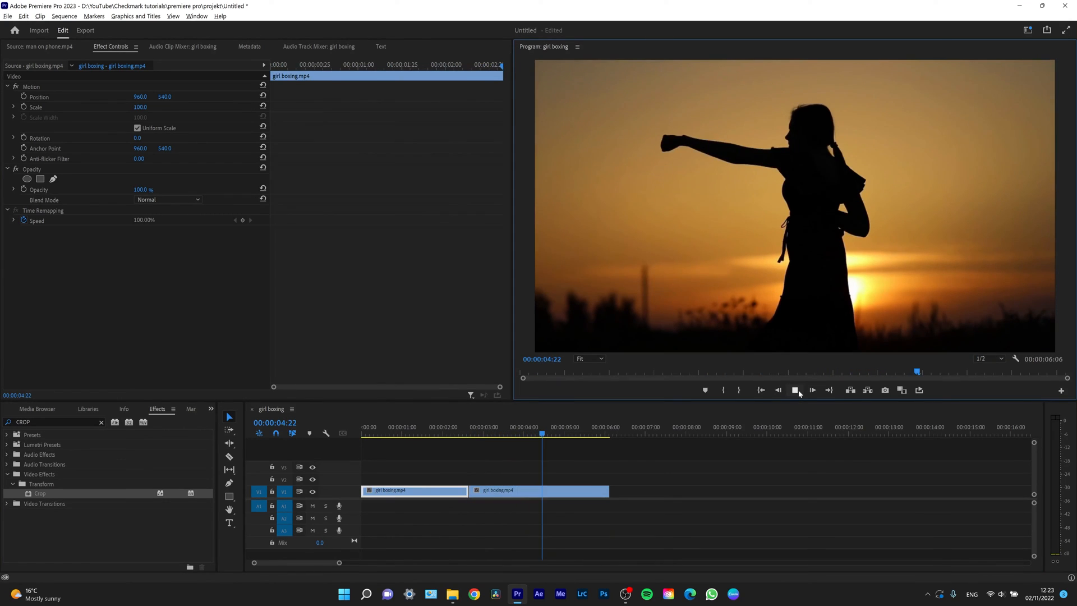